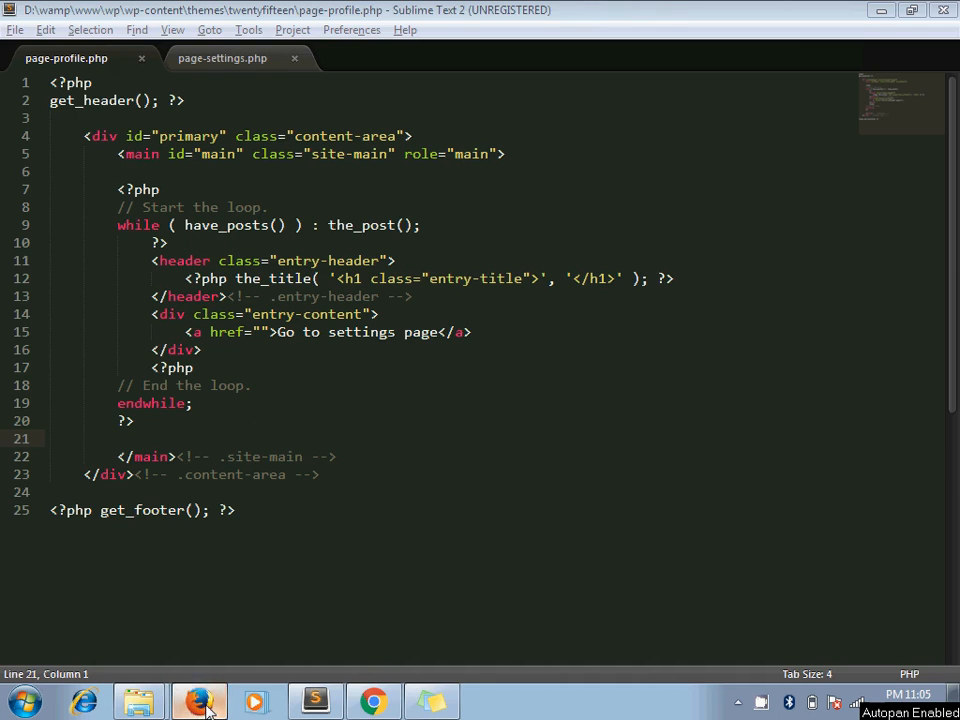
After checking the Settings page, start the href with <?php echo wp_nonce_url() ?>
{"action": "left_click", "coordinate": [198, 700]}
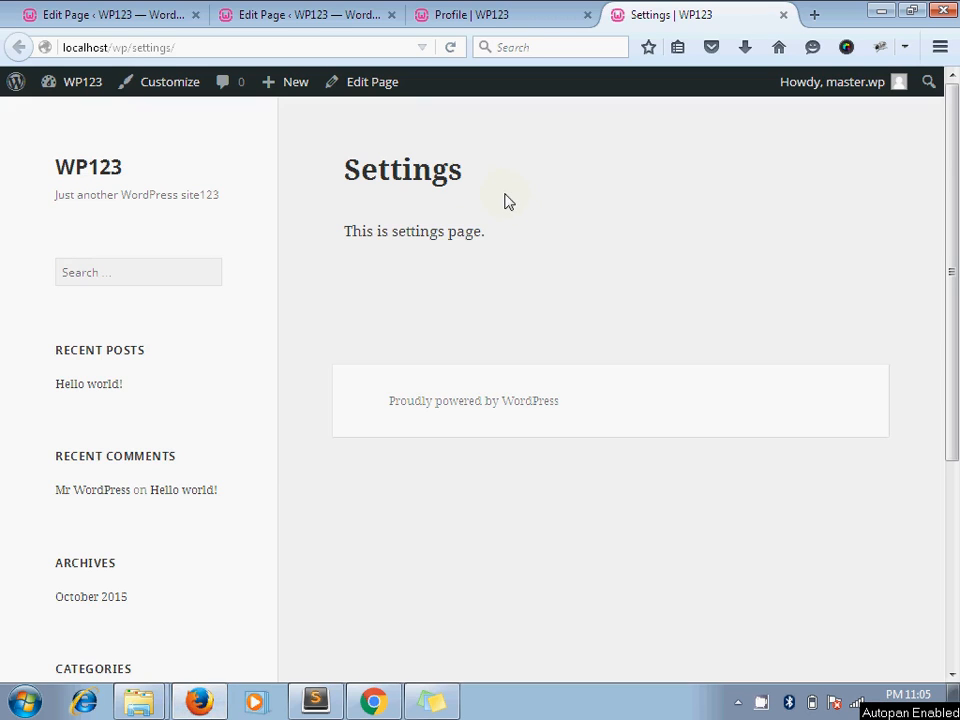
{"action": "left_click", "coordinate": [495, 14]}
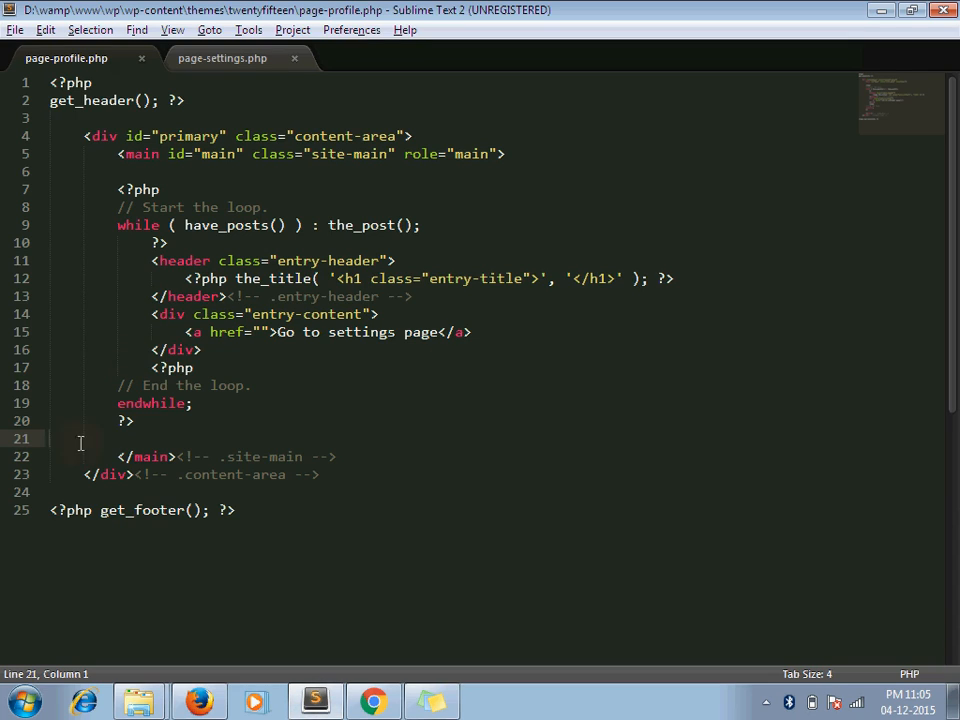
{"action": "left_click", "coordinate": [262, 332]}
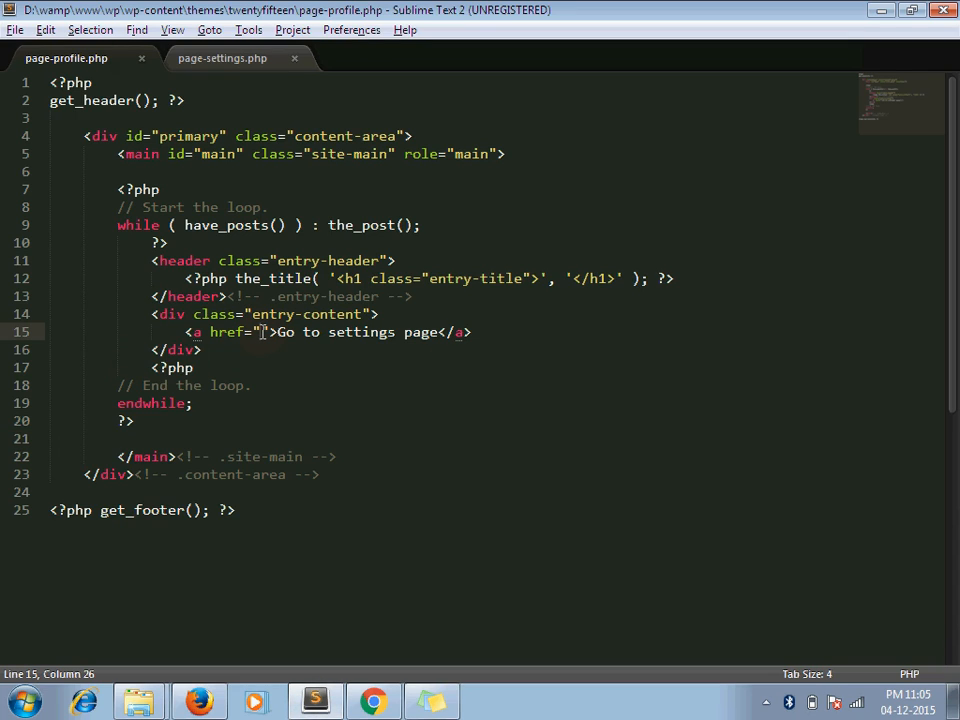
{"action": "type", "text": "<?php  ?>"}
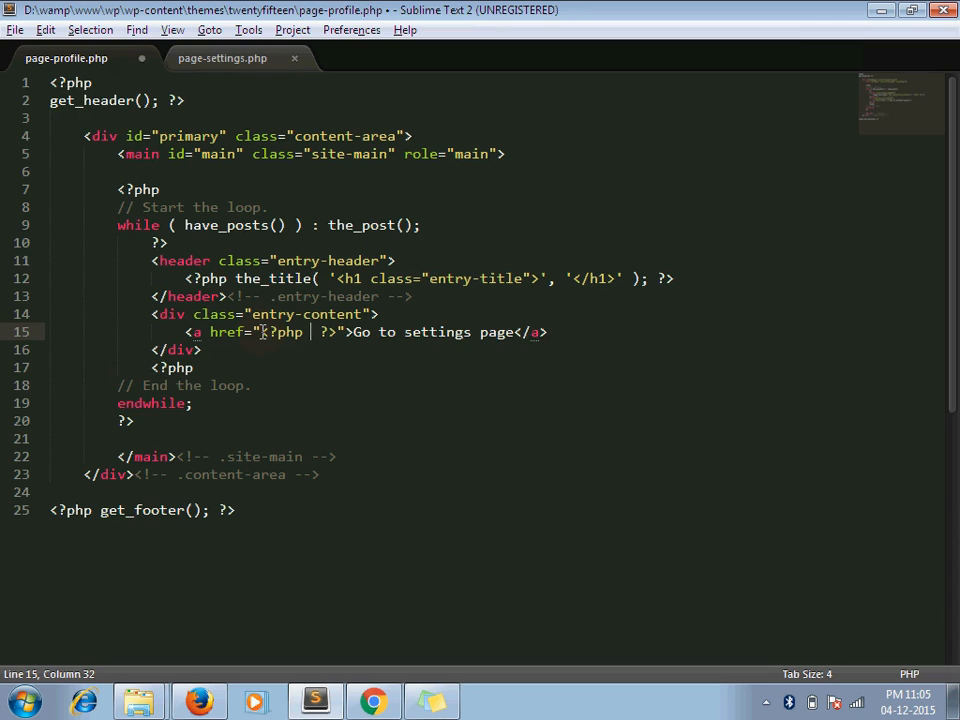
{"action": "type", "text": "echo"}
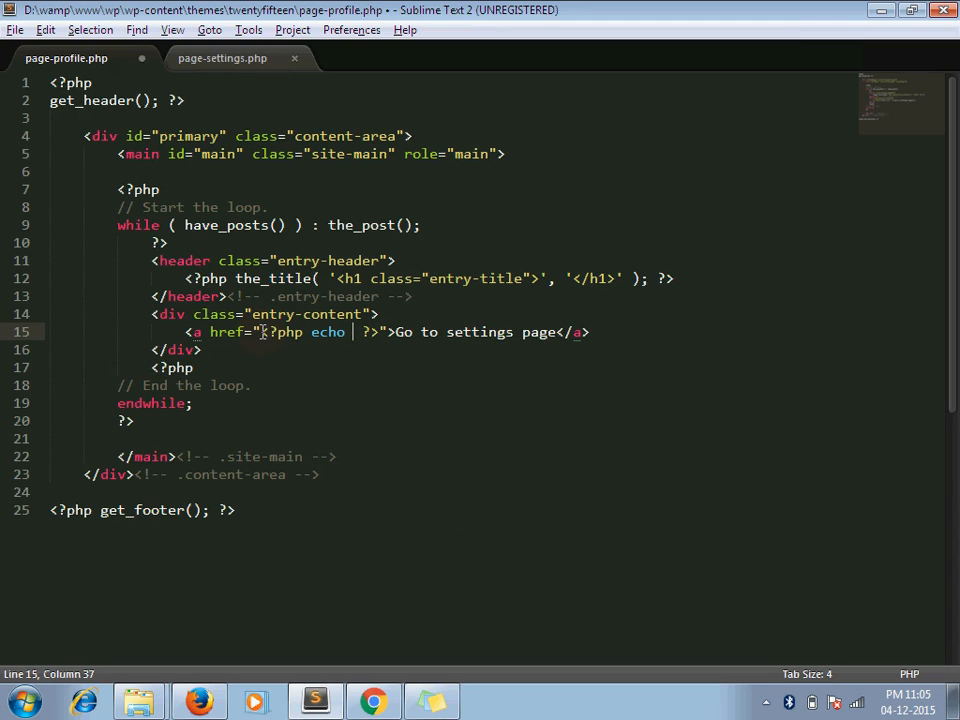
{"action": "type", "text": "wp_nonce"}
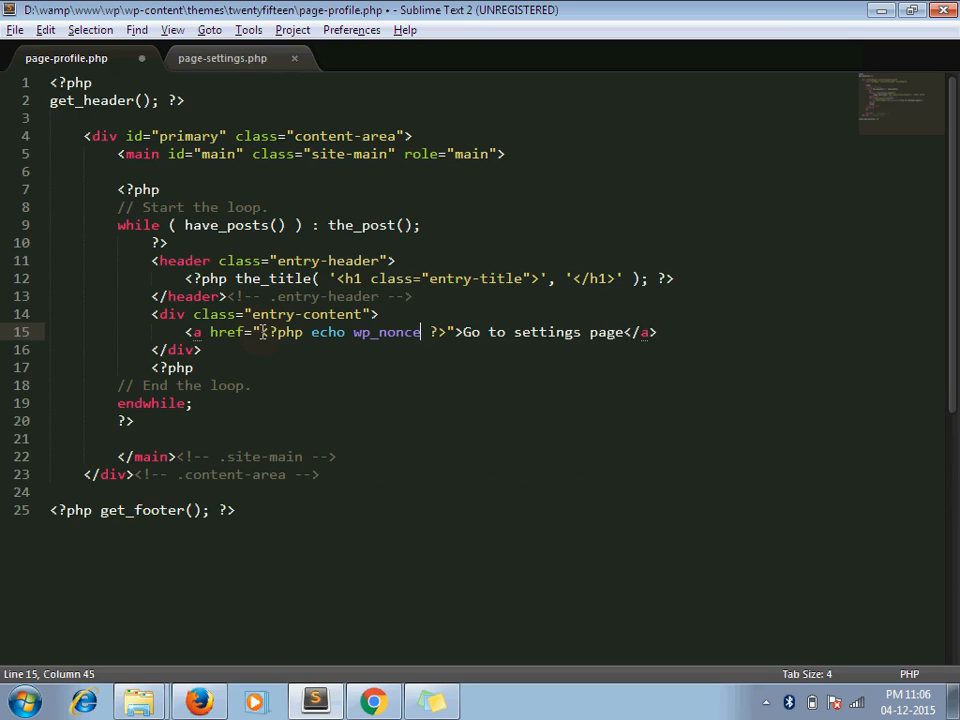
{"action": "type", "text": "_url"}
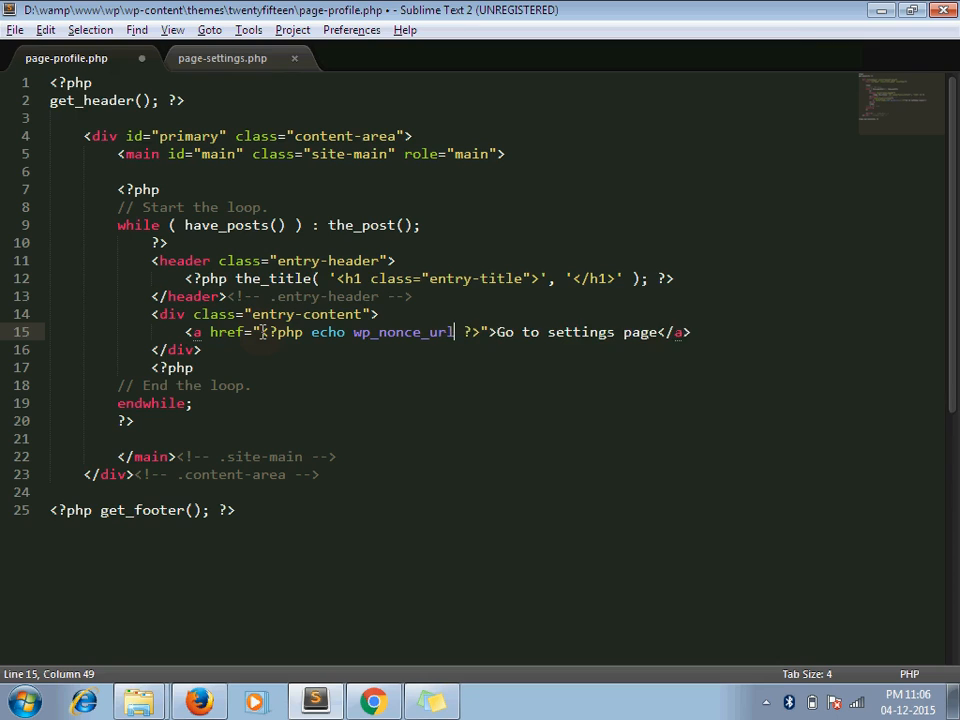
{"action": "type", "text": "()"}
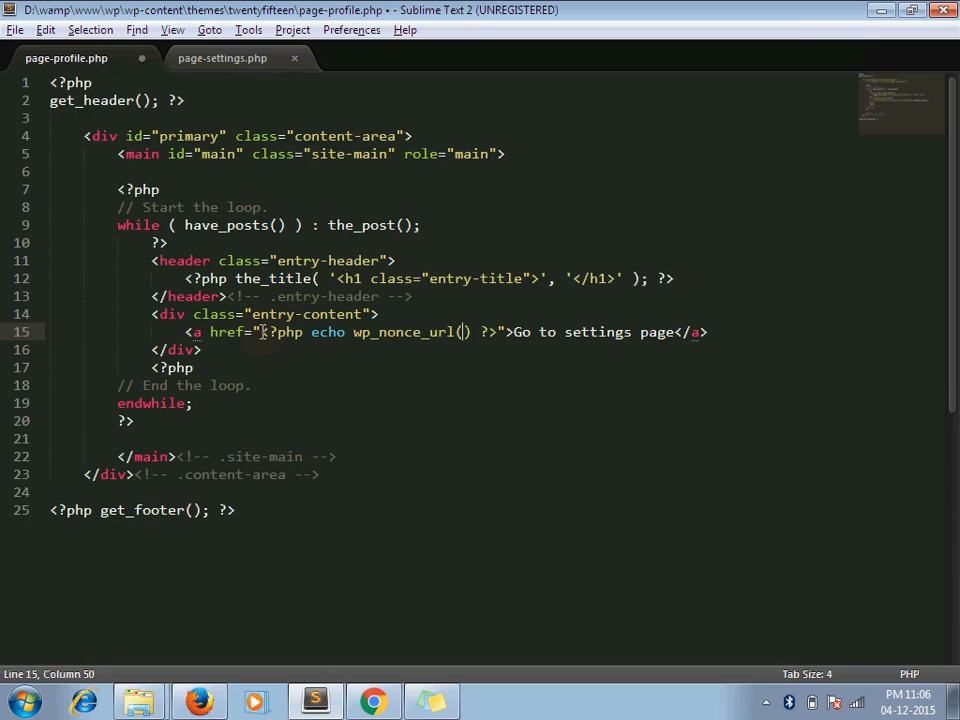
Pass get_bloginfo('url').'/settings', 'page-settings' and 'my-nonce' to wp_nonce_url
{"action": "type", "text": "get_"}
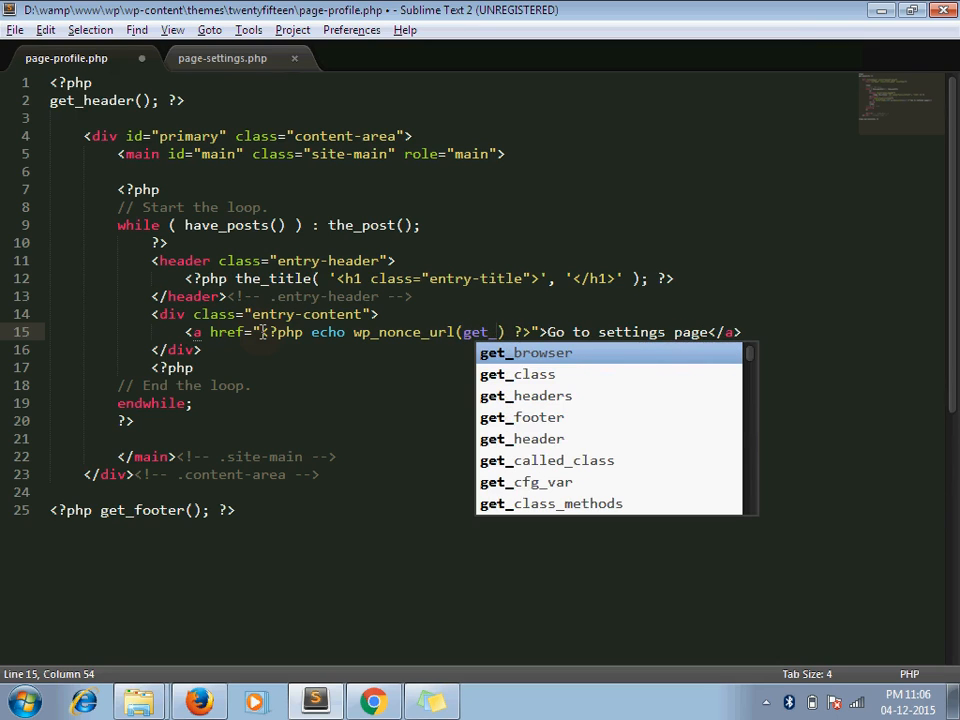
{"action": "type", "text": "bloginfo('"}
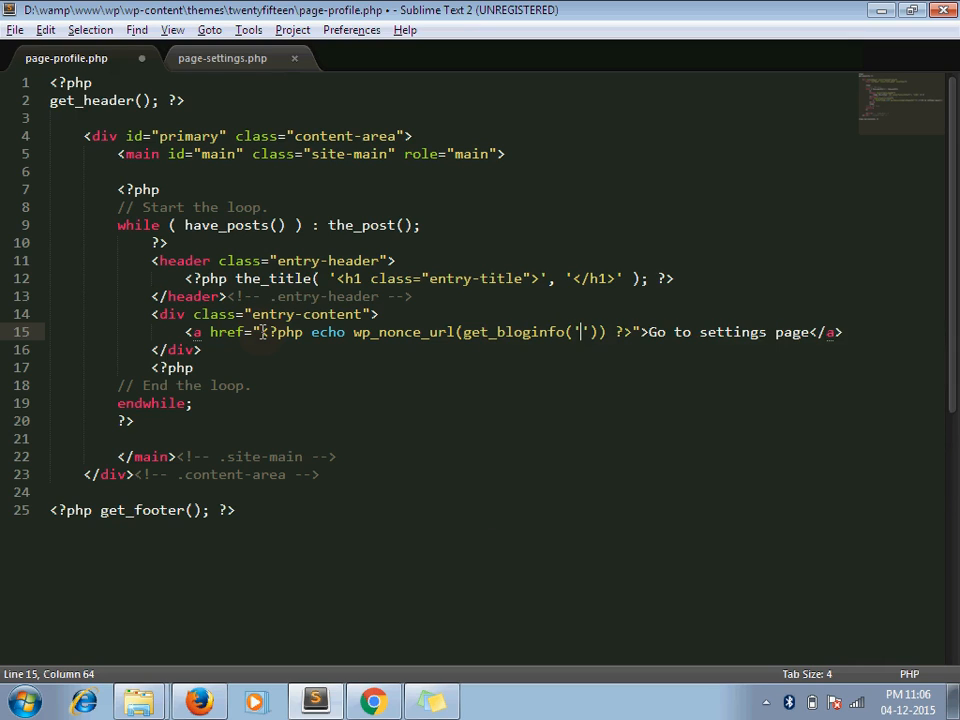
{"action": "type", "text": "url"}
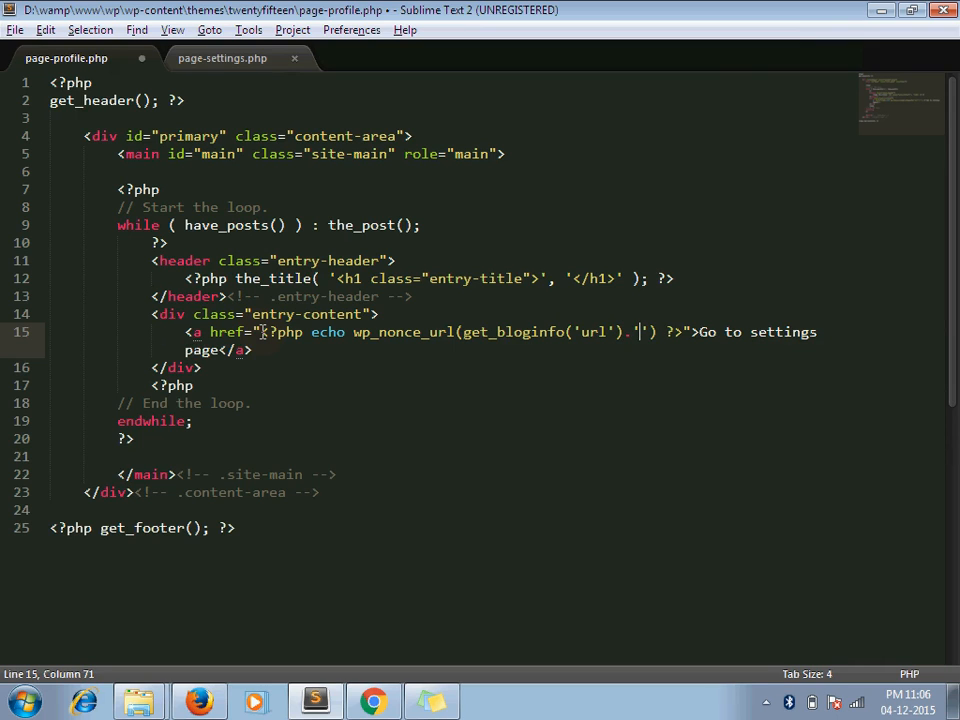
{"action": "type", "text": "/settings"}
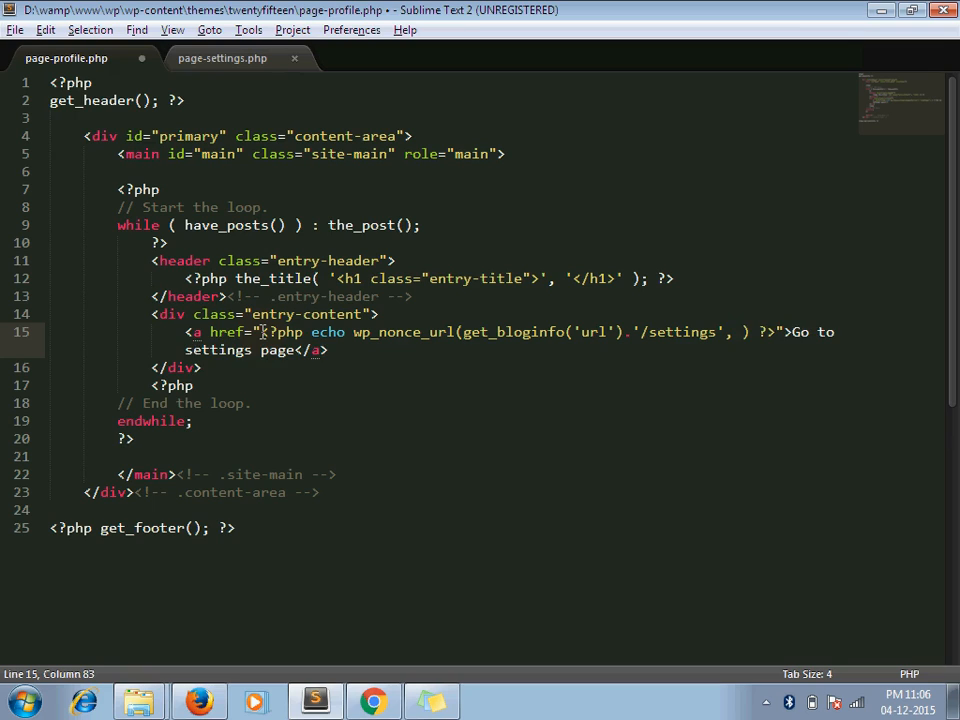
{"action": "type", "text": "''"}
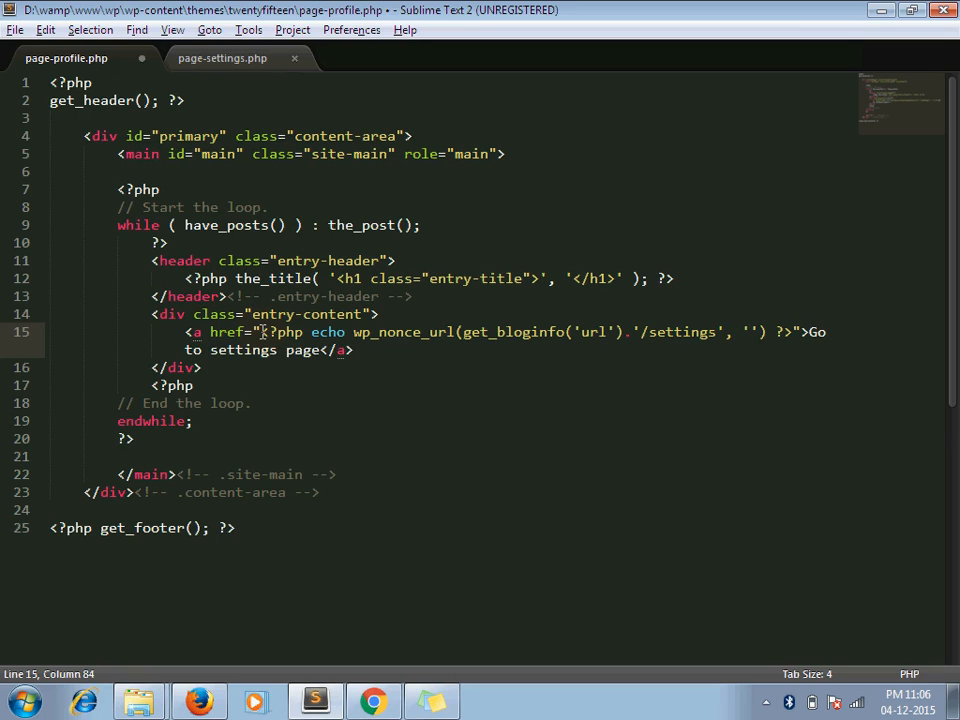
{"action": "type", "text": "page-settings"}
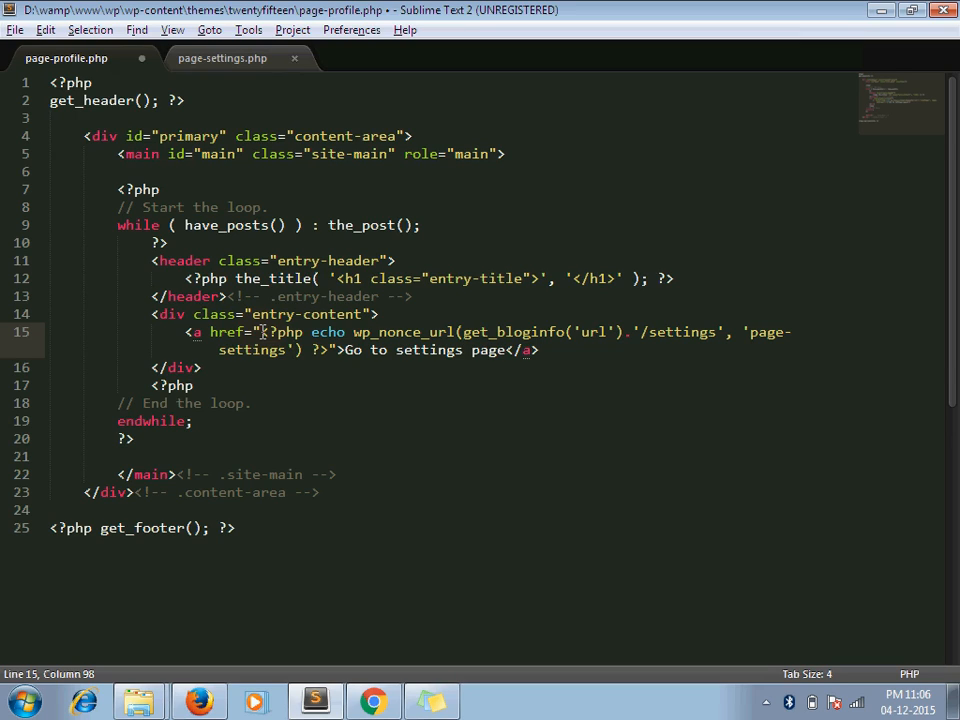
{"action": "type", "text": ", '"}
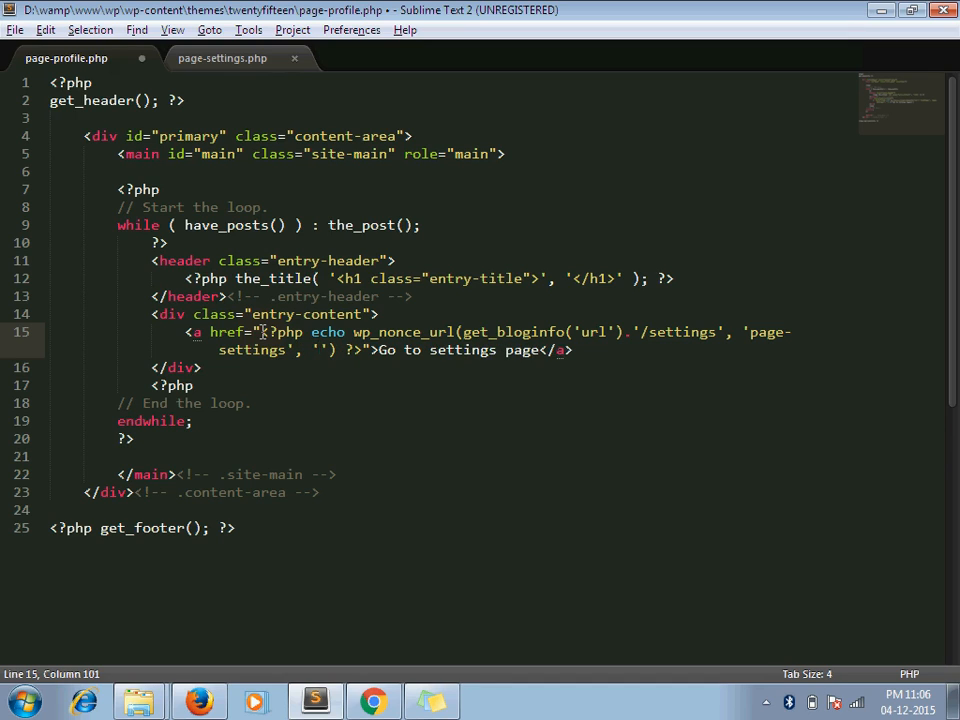
{"action": "type", "text": "my-no"}
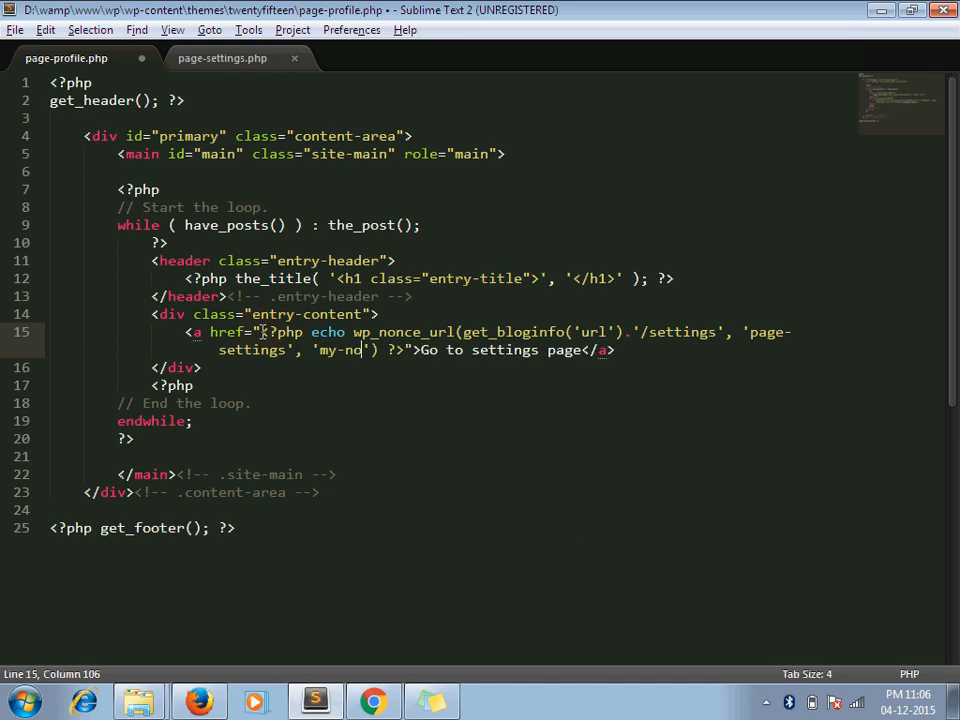
{"action": "type", "text": "nce"}
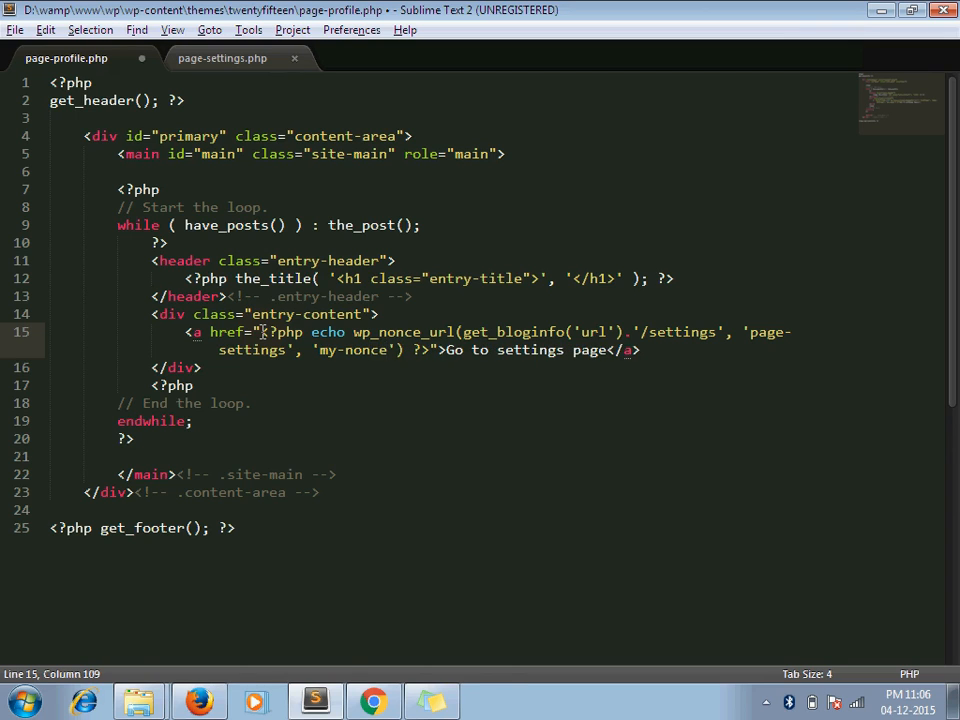
{"action": "left_click", "coordinate": [373, 700]}
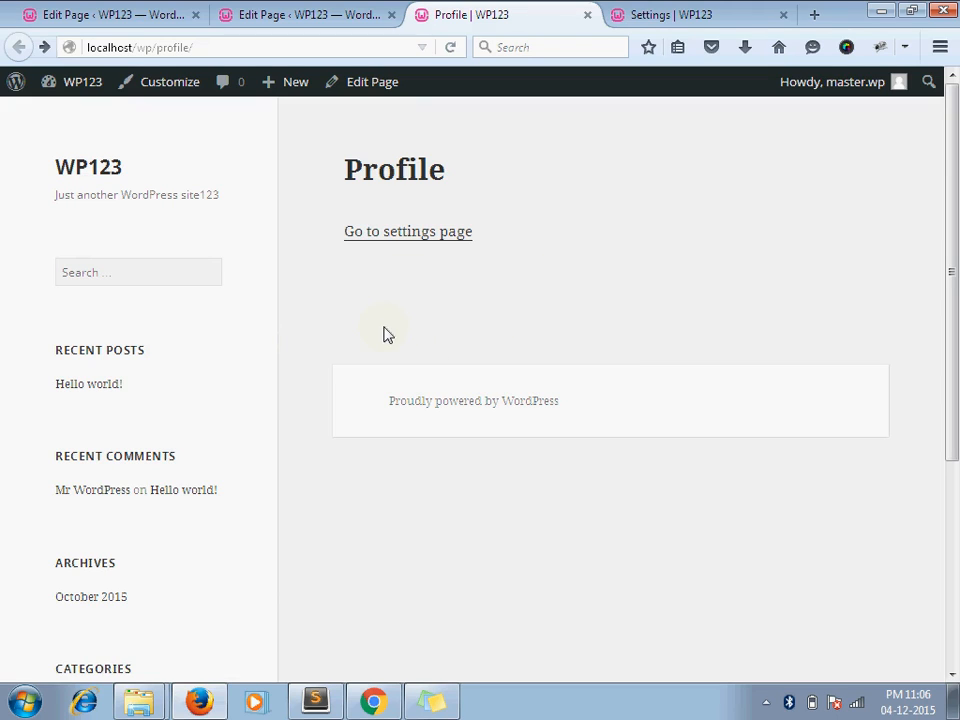
{"action": "mouse_move", "coordinate": [403, 245]}
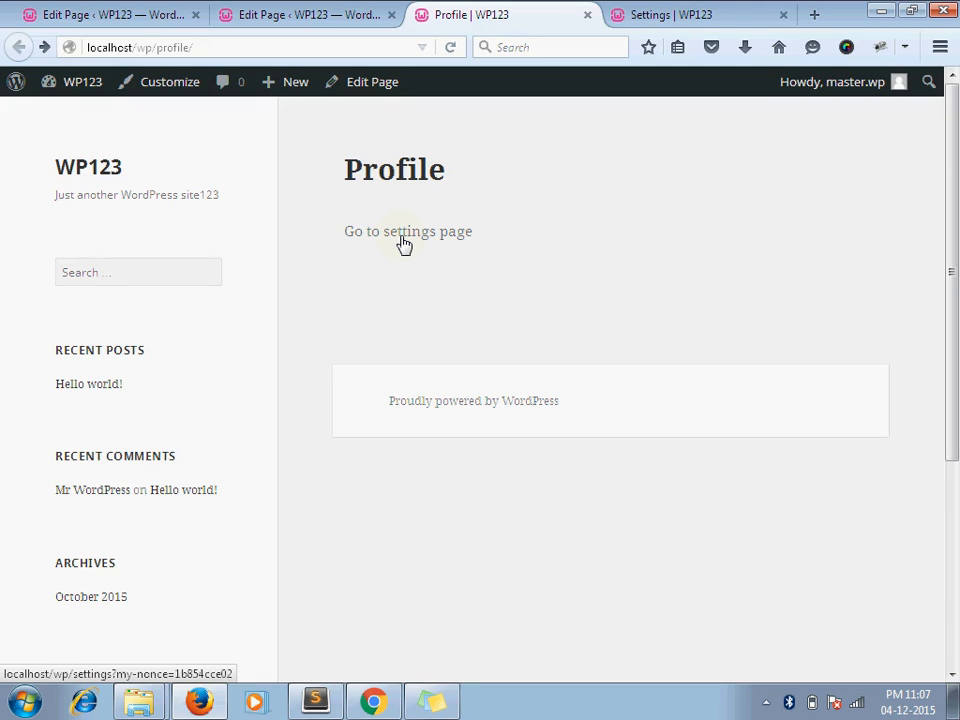
{"action": "mouse_move", "coordinate": [405, 245]}
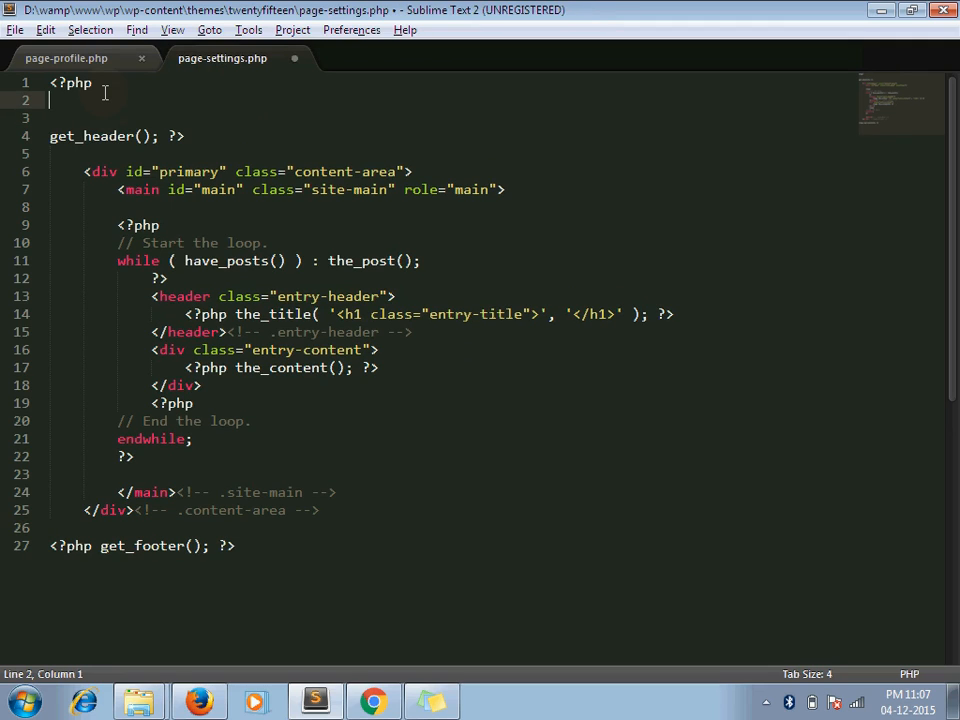
Write the if condition: isset($_GET['my-nonce']) && wp_verify_nonce() on the nonce
{"action": "type", "text": "if ("}
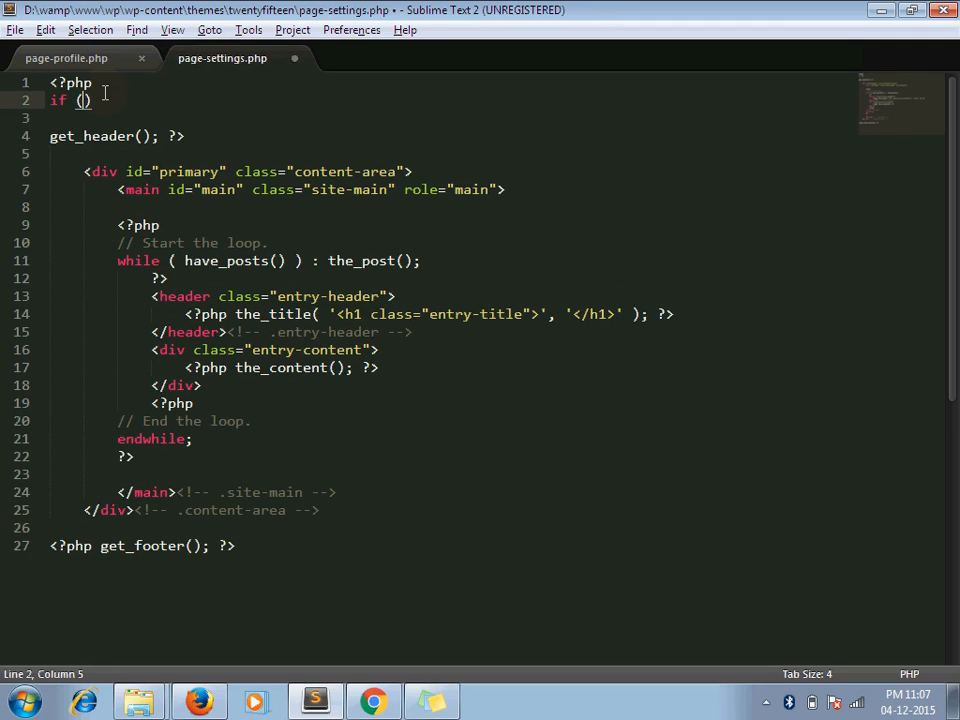
{"action": "type", "text": "isset($_GET['m"}
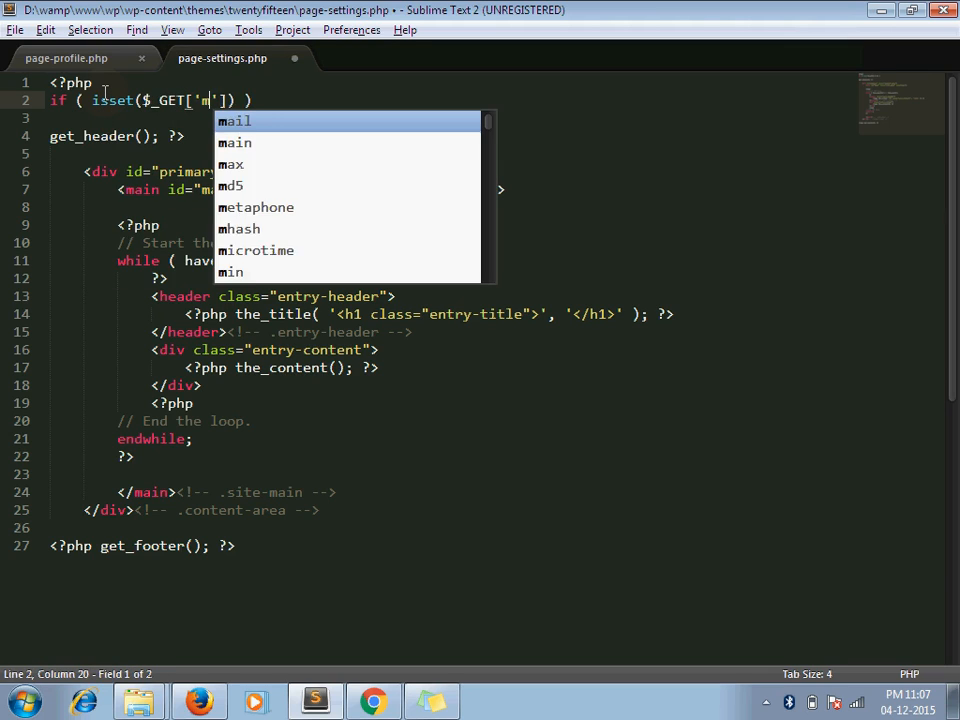
{"action": "type", "text": "y-"}
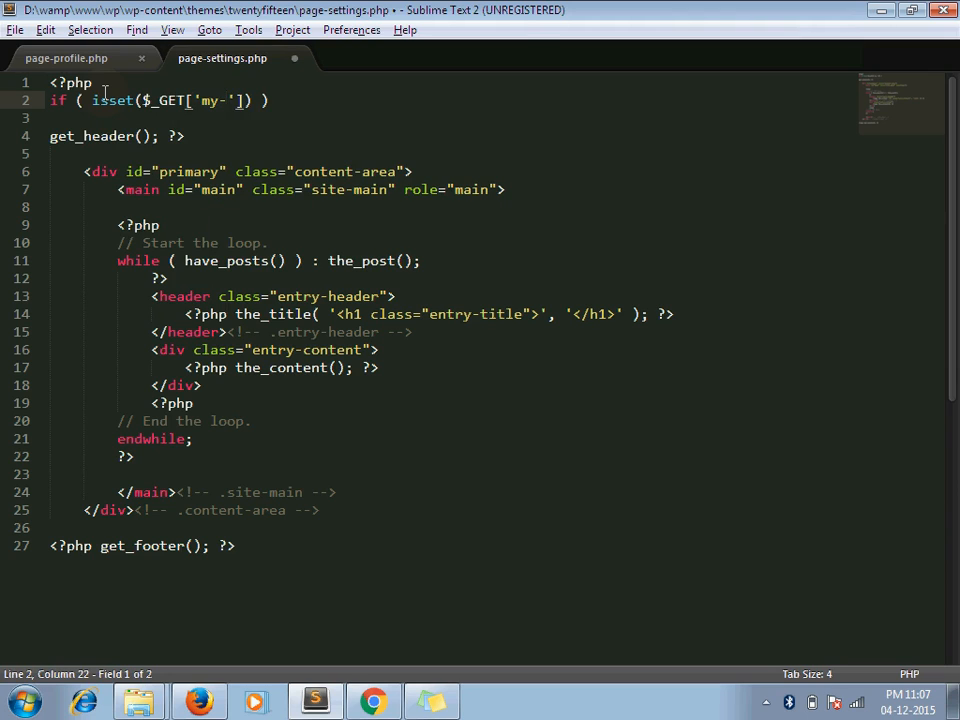
{"action": "type", "text": "nonce"}
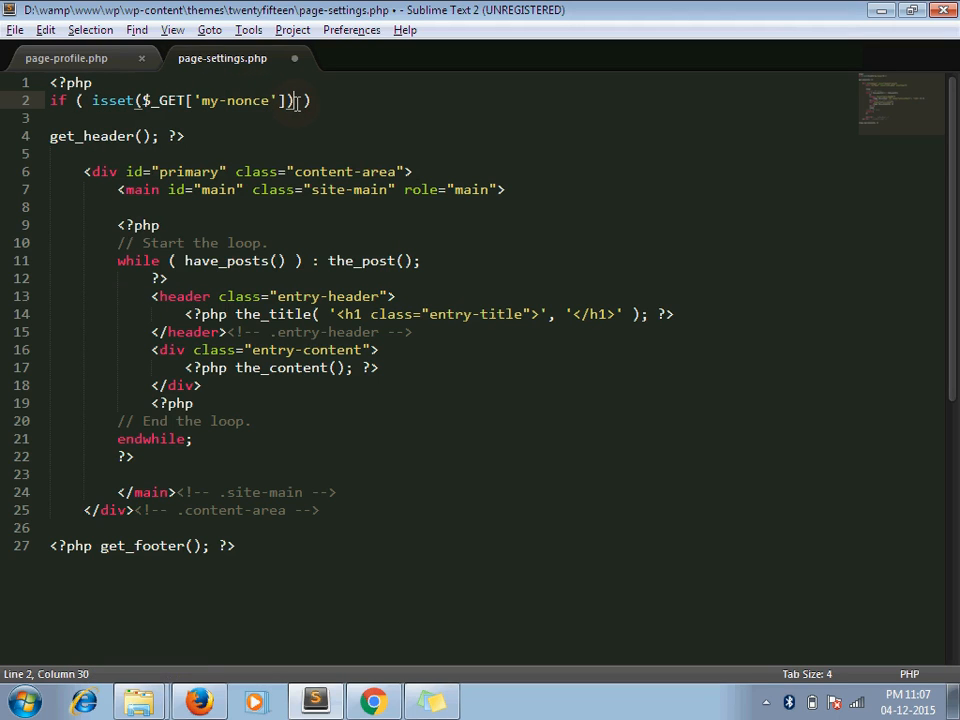
{"action": "type", "text": "&& wp_ver"}
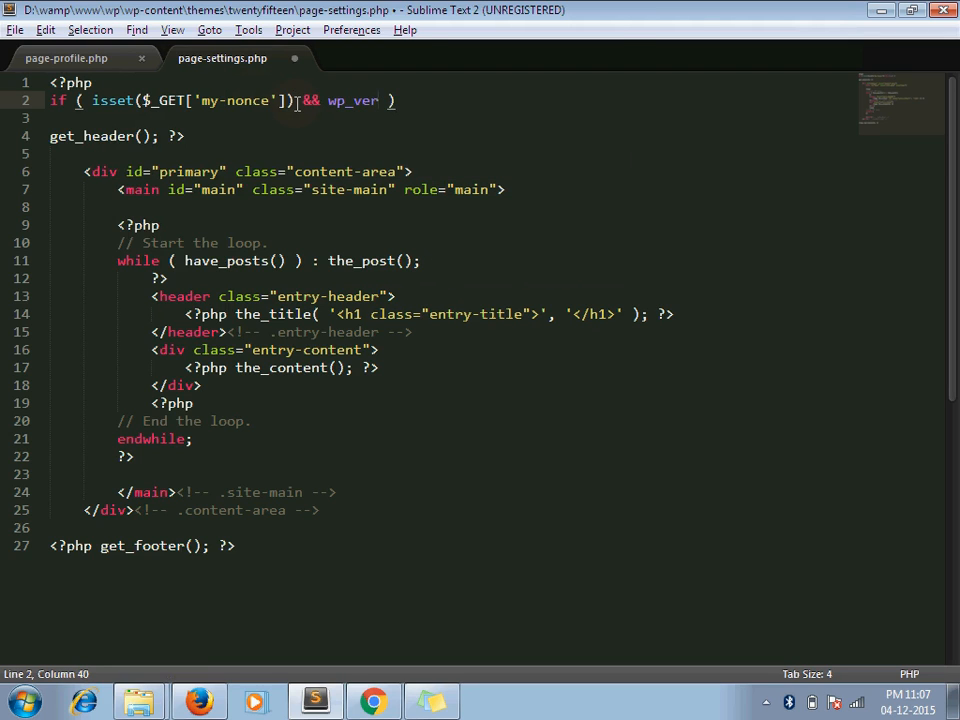
{"action": "type", "text": "ify_r"}
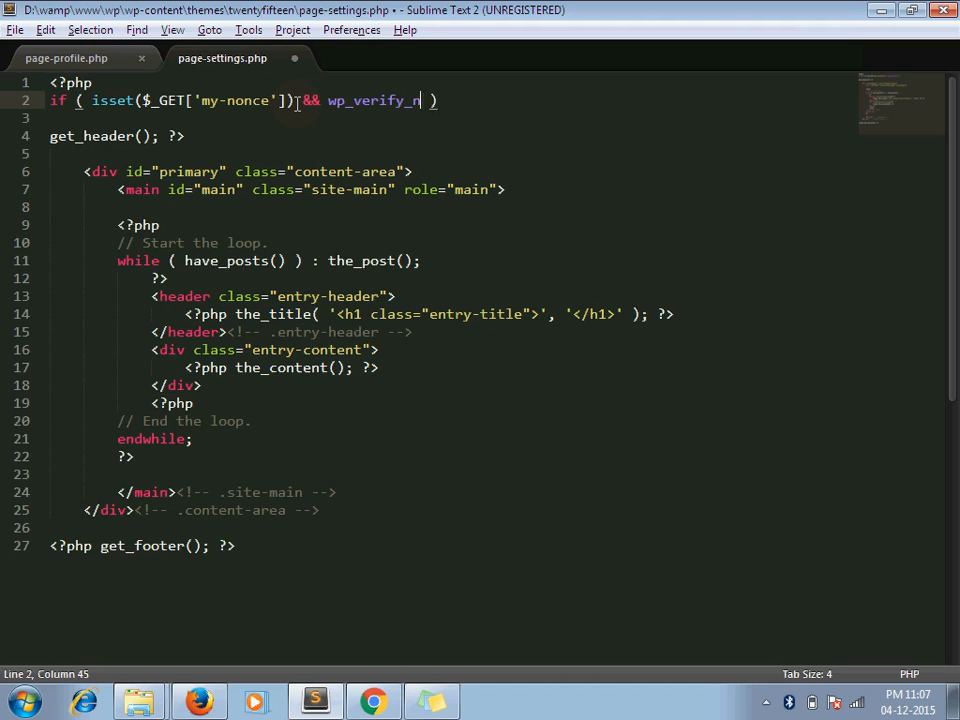
{"action": "type", "text": "once()"}
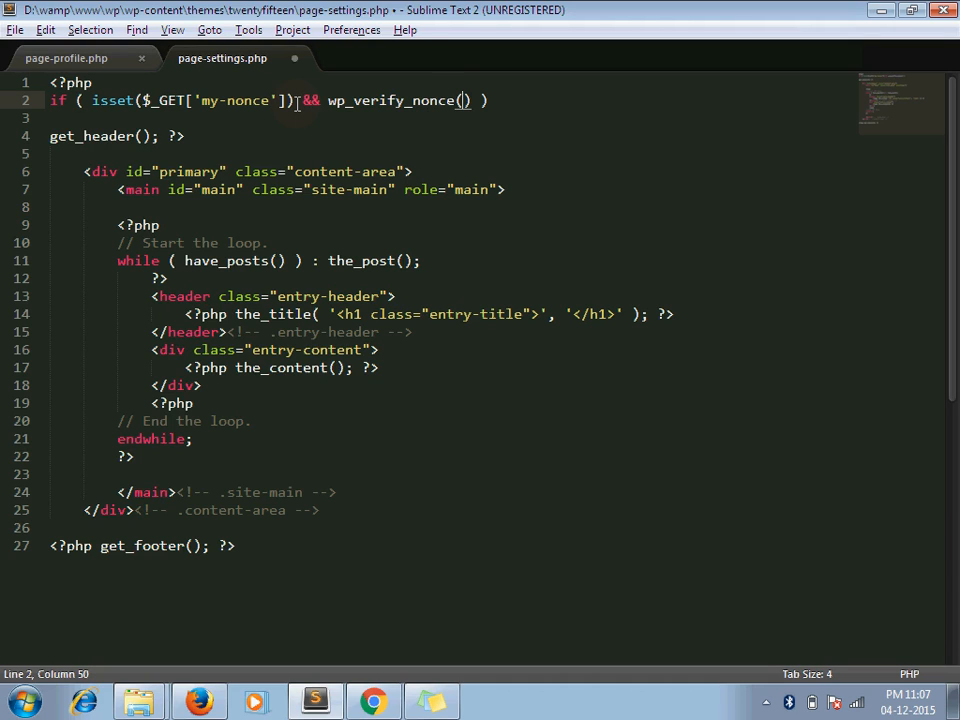
{"action": "type", "text": "$_GET['my-"}
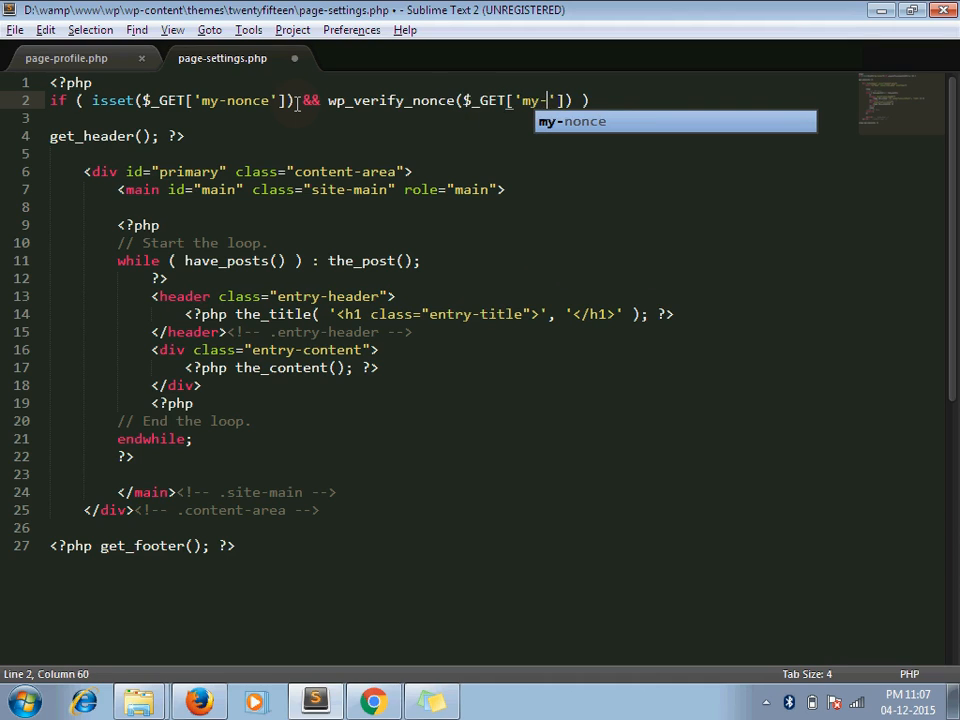
{"action": "type", "text": "nonce"}
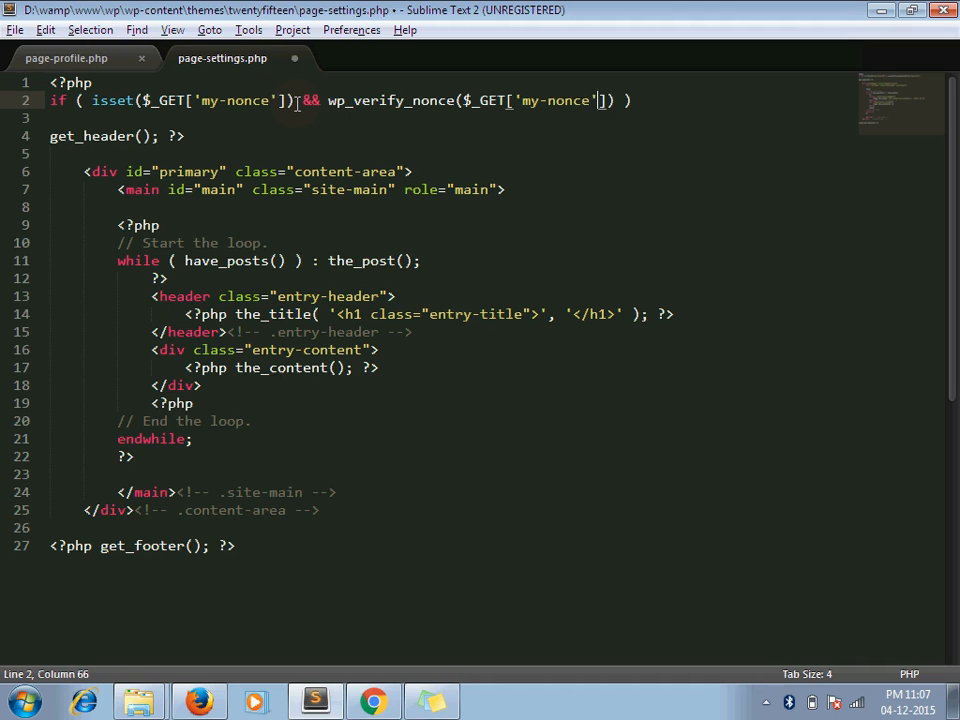
{"action": "type", "text": ", '"}
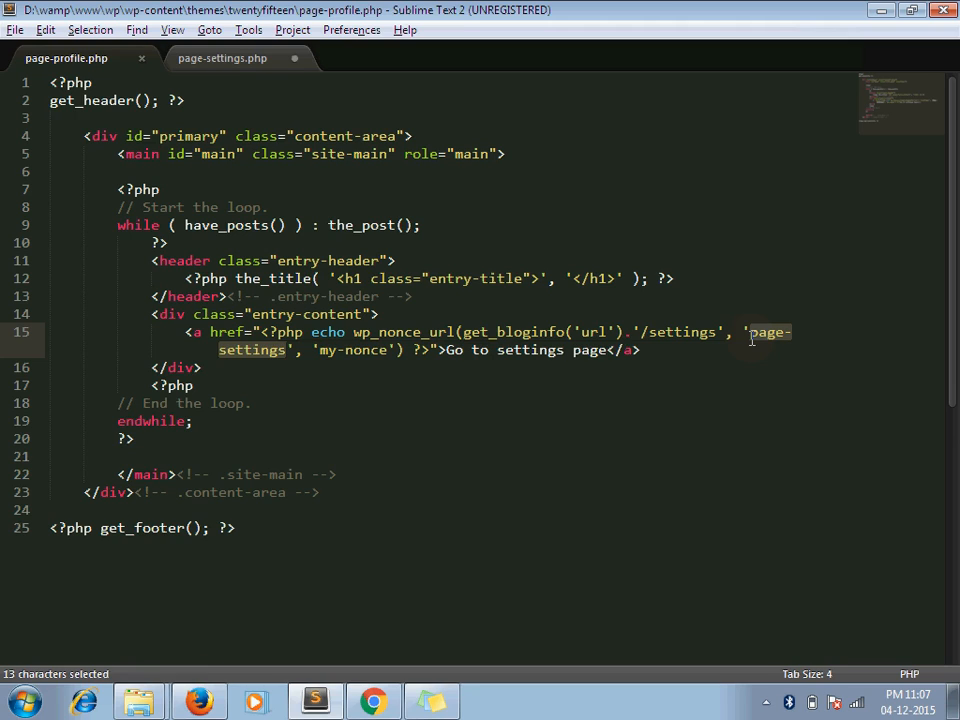
Use action 'page-settings', add a //safe branch and an else die('Security check!')
{"action": "left_click", "coordinate": [222, 58]}
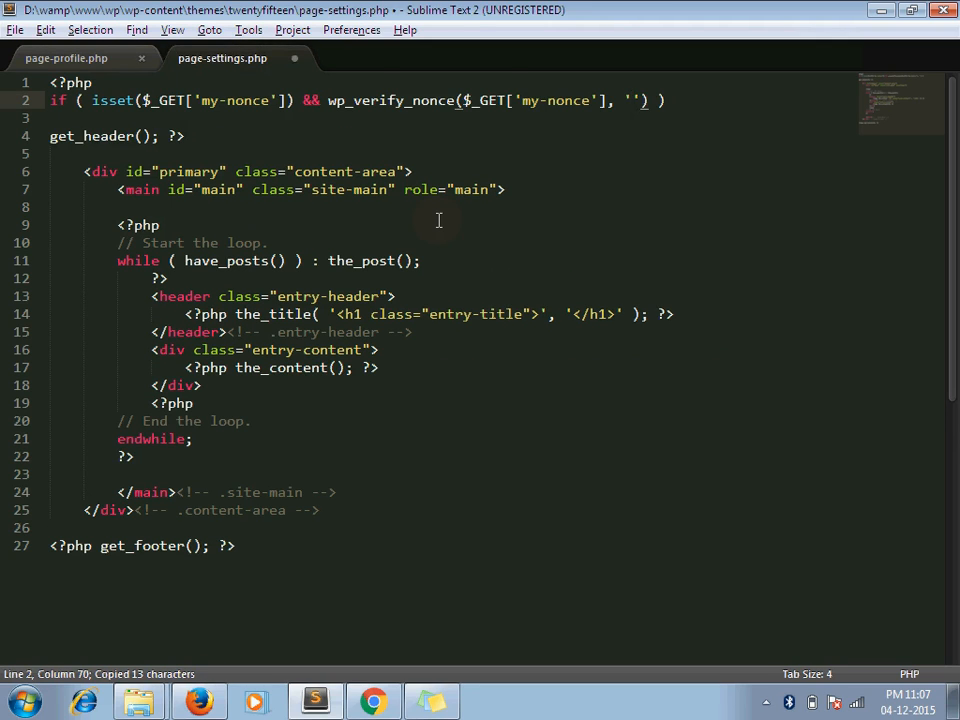
{"action": "type", "text": "page-settings"}
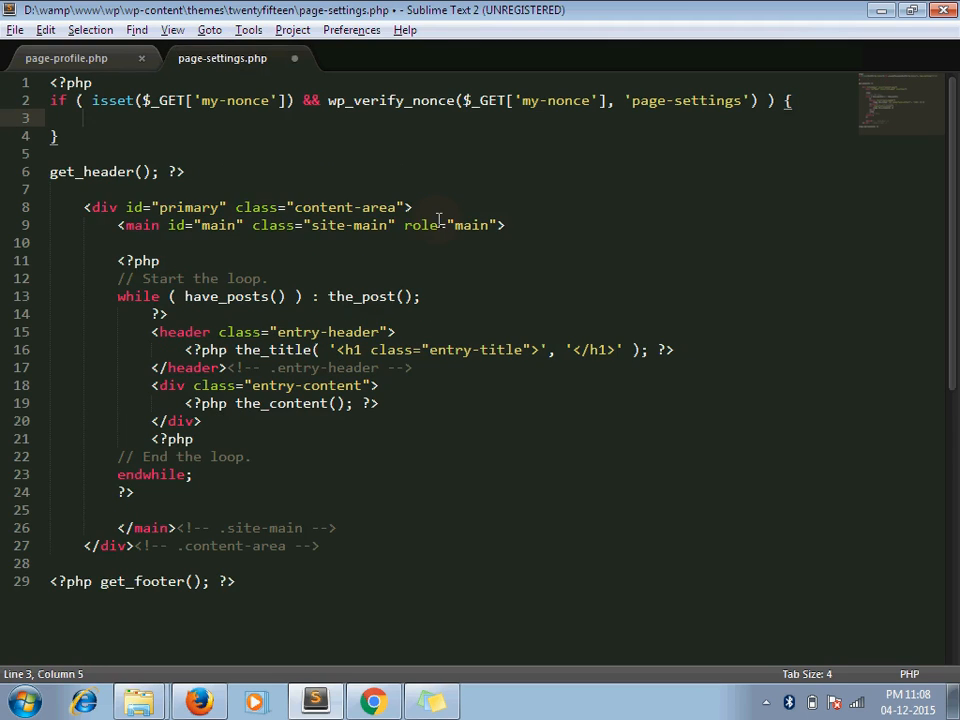
{"action": "type", "text": "//safe"}
{"action": "left_click", "coordinate": [453, 136]}
{"action": "type", "text": " else"}
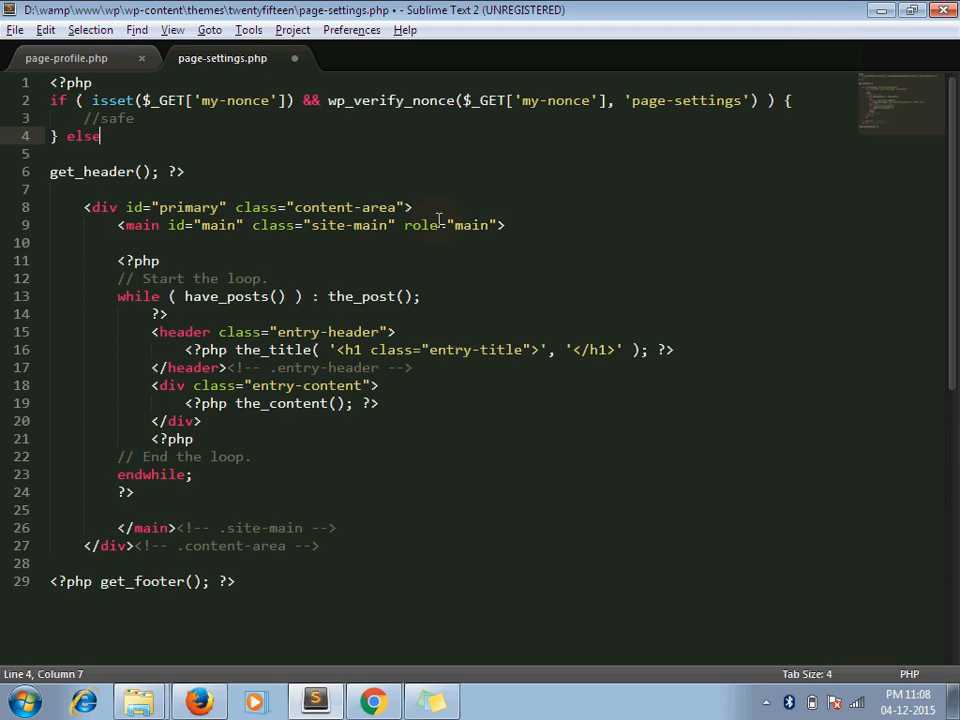
{"action": "type", "text": "die();"}
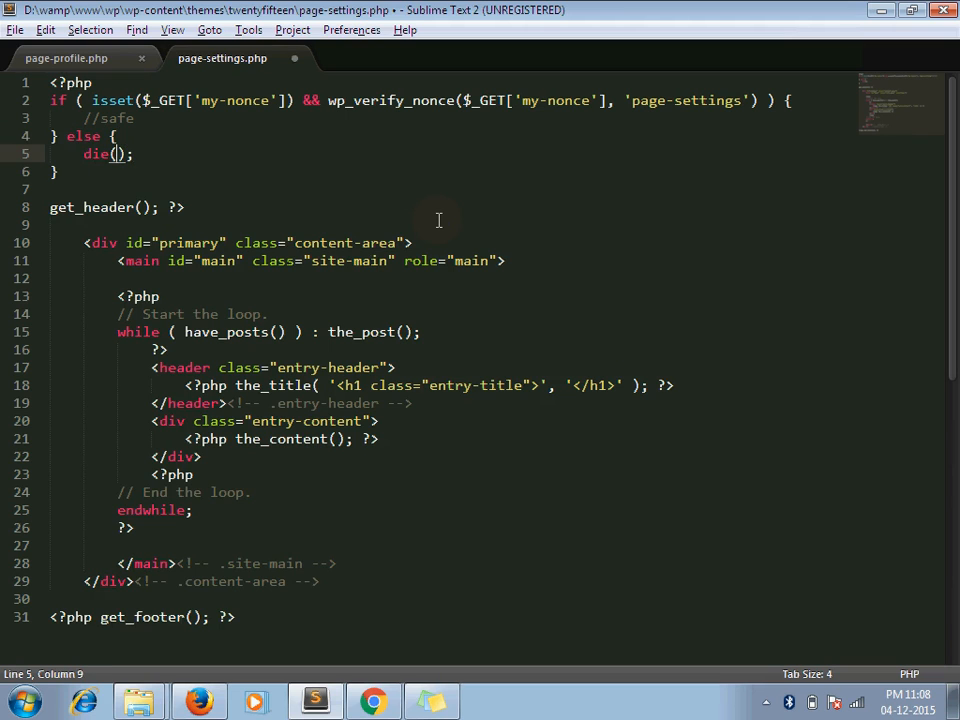
{"action": "type", "text": "Security check!'"}
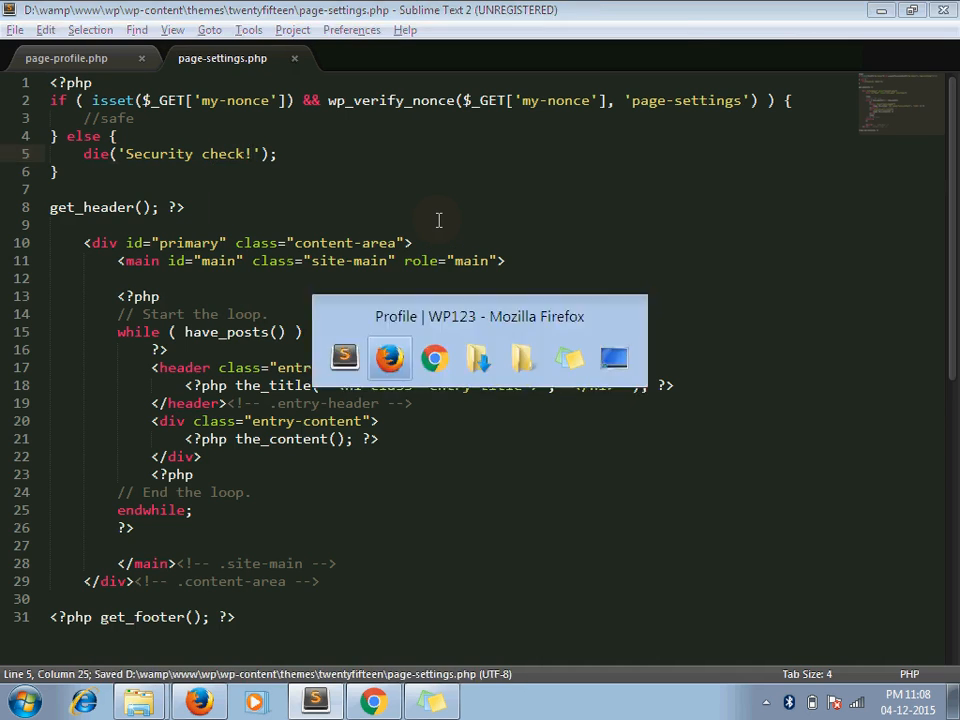
Reload Settings without a nonce, then follow the Profile page's 'Go to settings page' link
{"action": "left_click", "coordinate": [389, 358]}
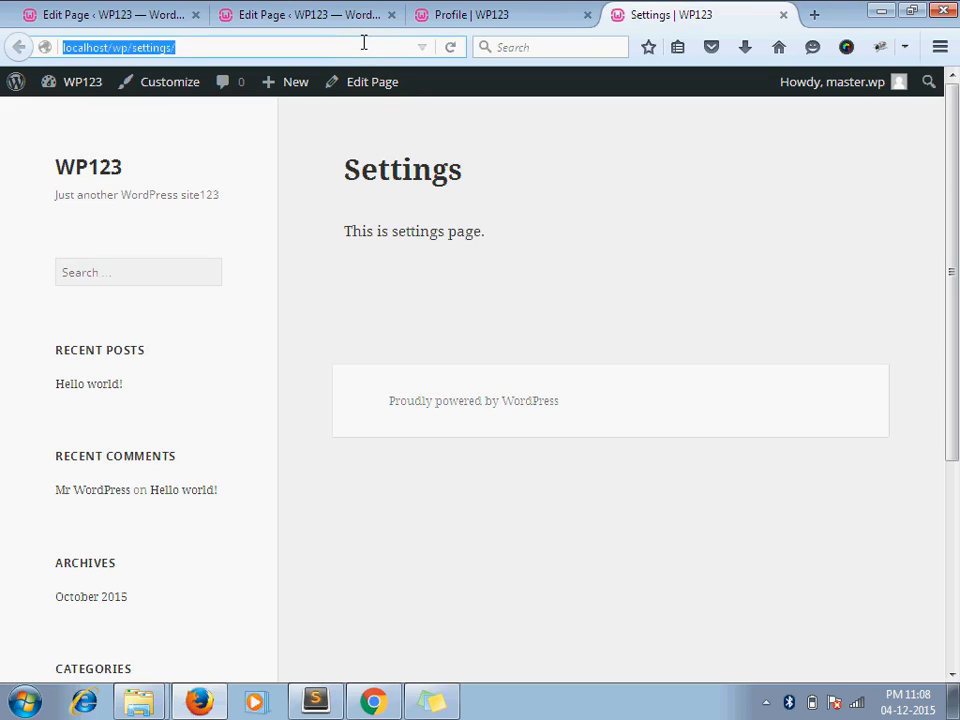
{"action": "left_click", "coordinate": [500, 14]}
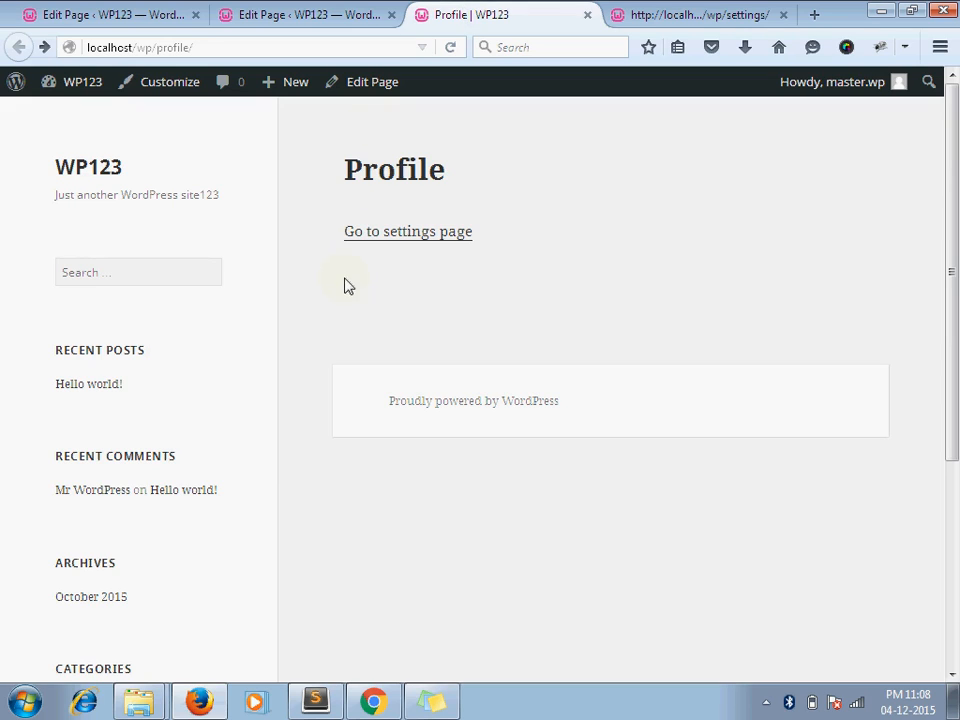
{"action": "left_click", "coordinate": [407, 231]}
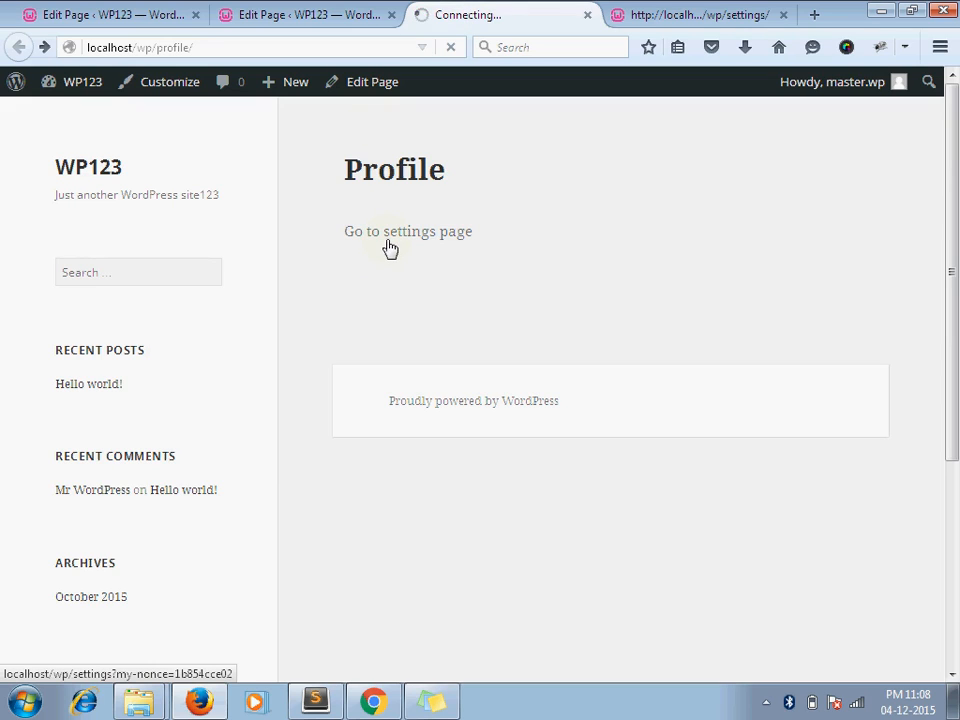
{"action": "left_click", "coordinate": [408, 231]}
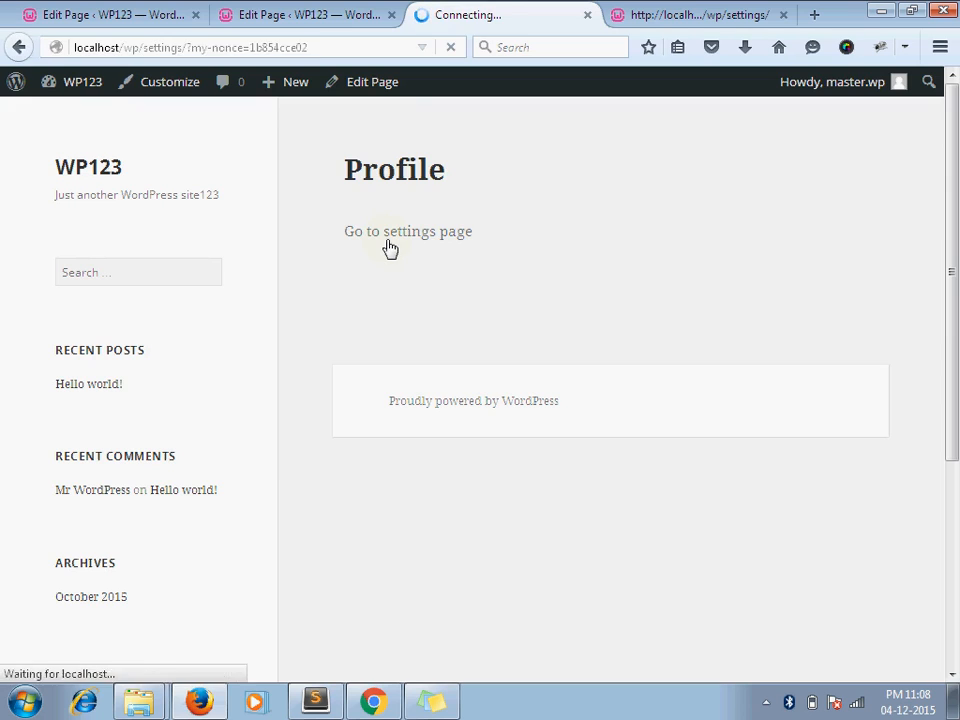
{"action": "left_click", "coordinate": [407, 231]}
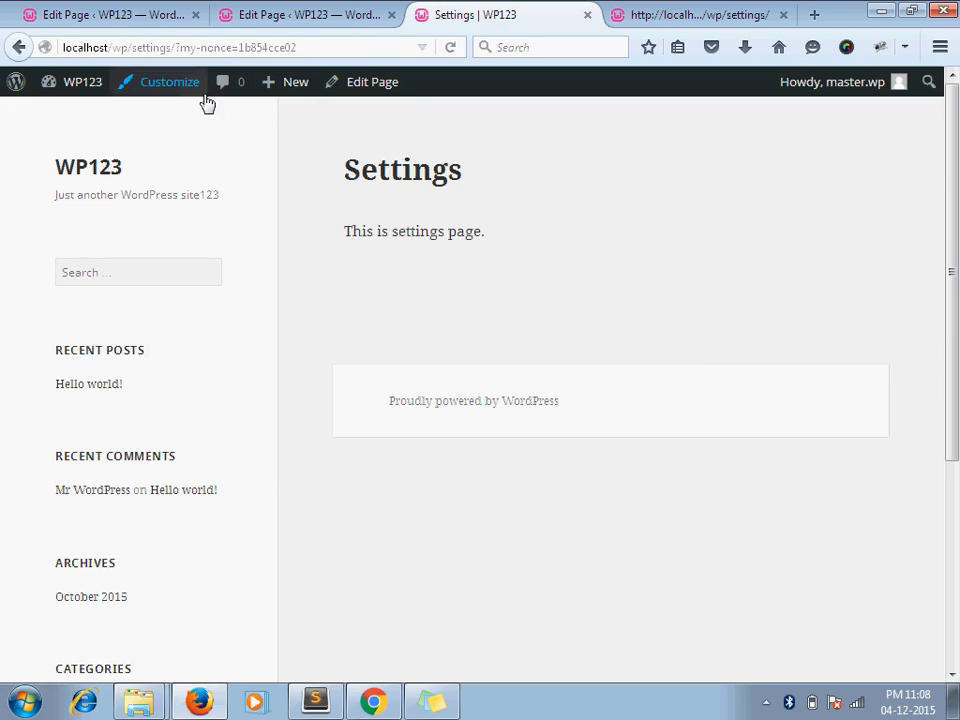
{"action": "mouse_move", "coordinate": [602, 266]}
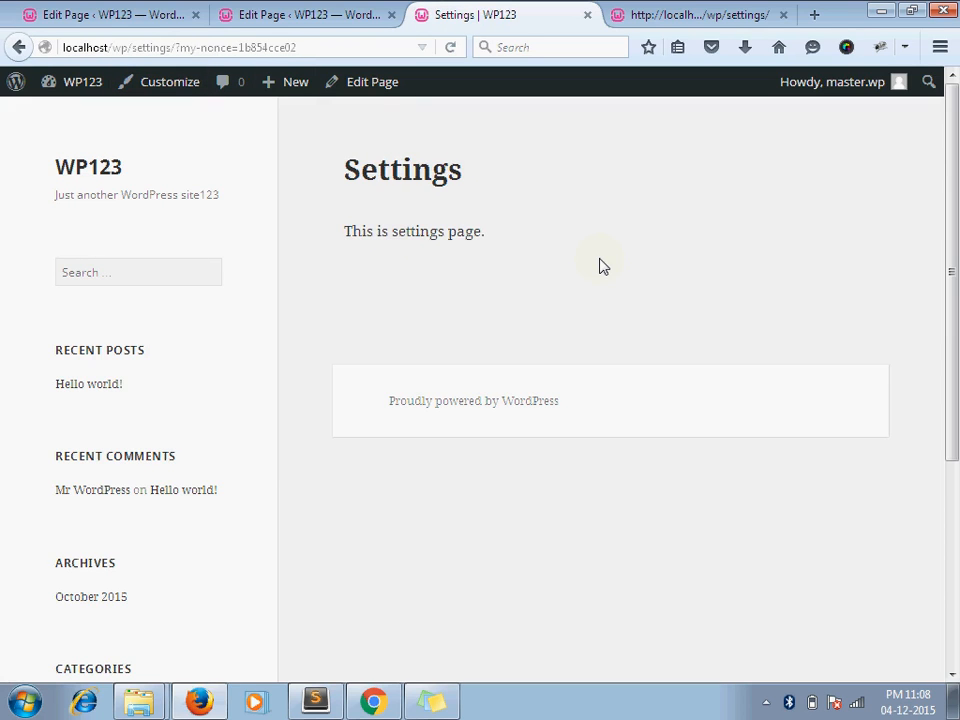